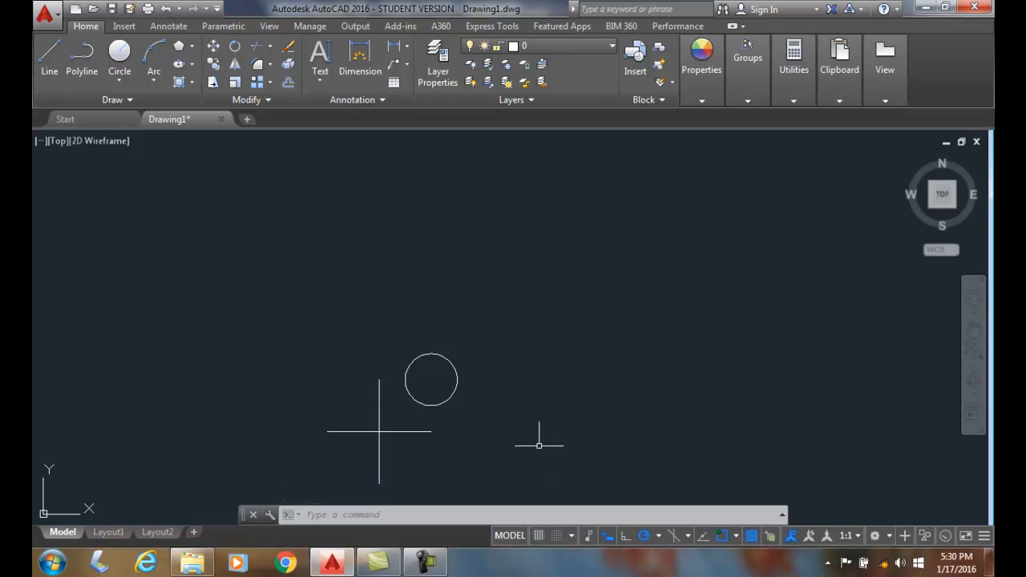
mouse_move(500, 369)
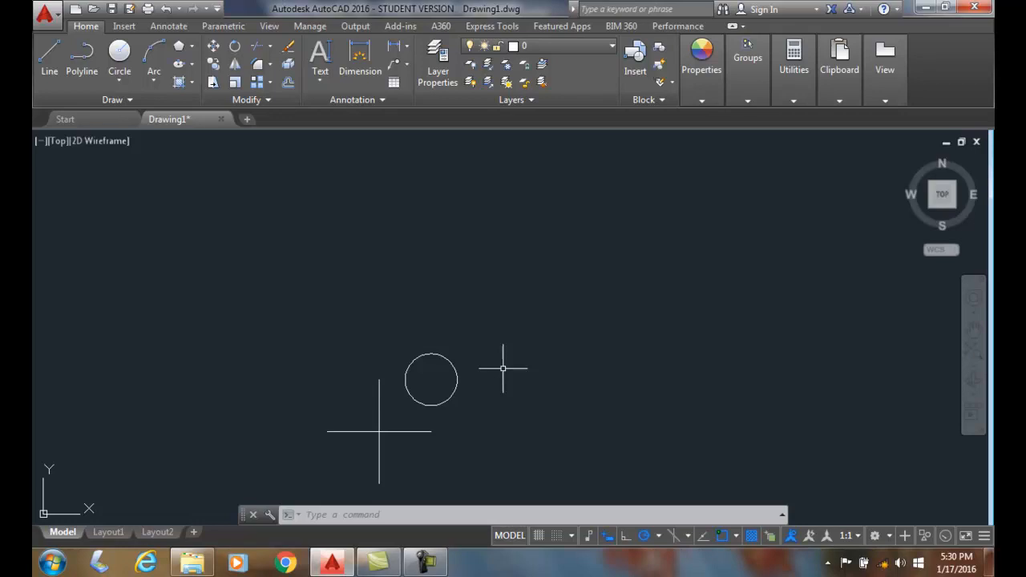
mouse_move(497, 351)
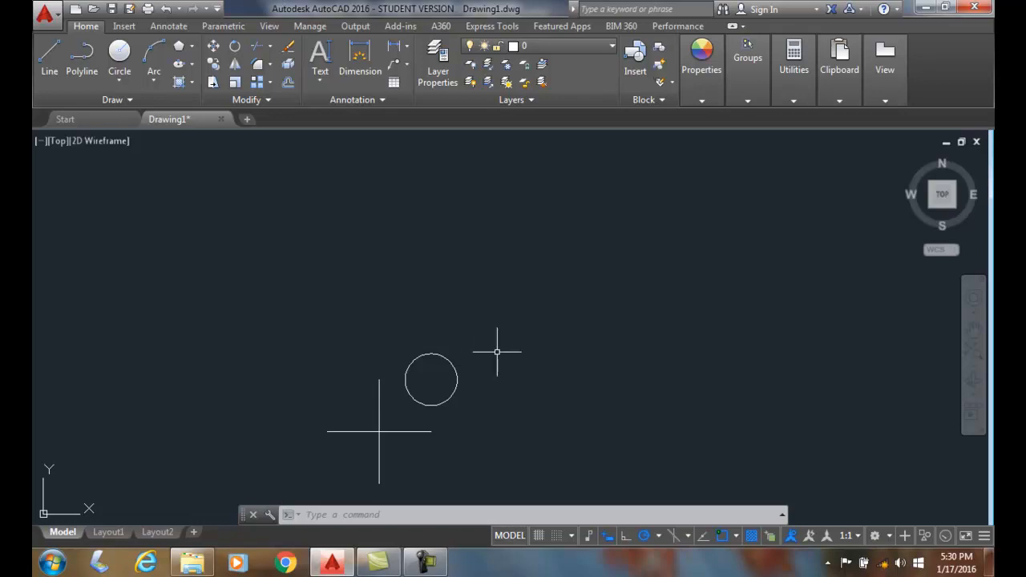
mouse_move(317, 211)
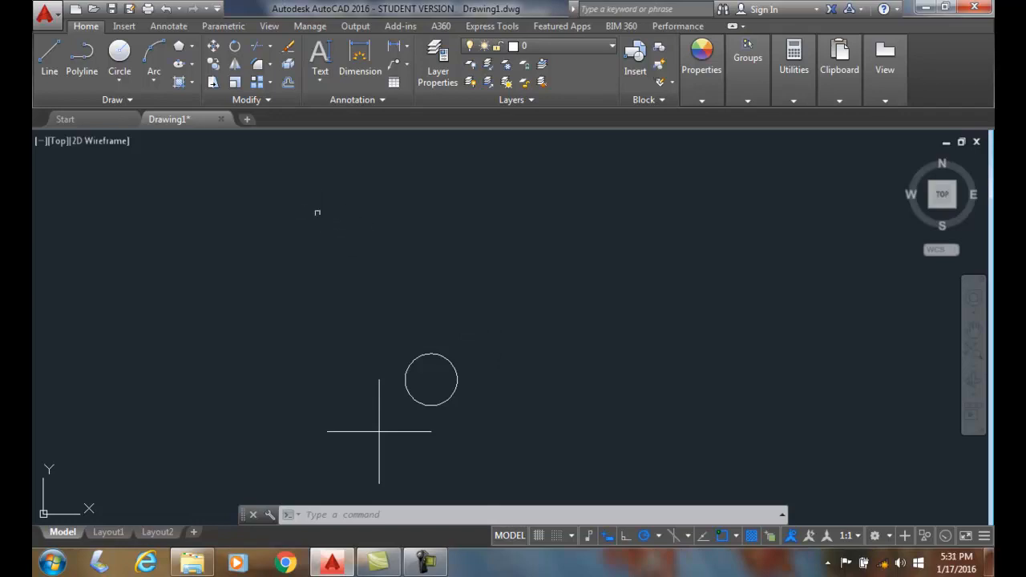
mouse_move(315, 215)
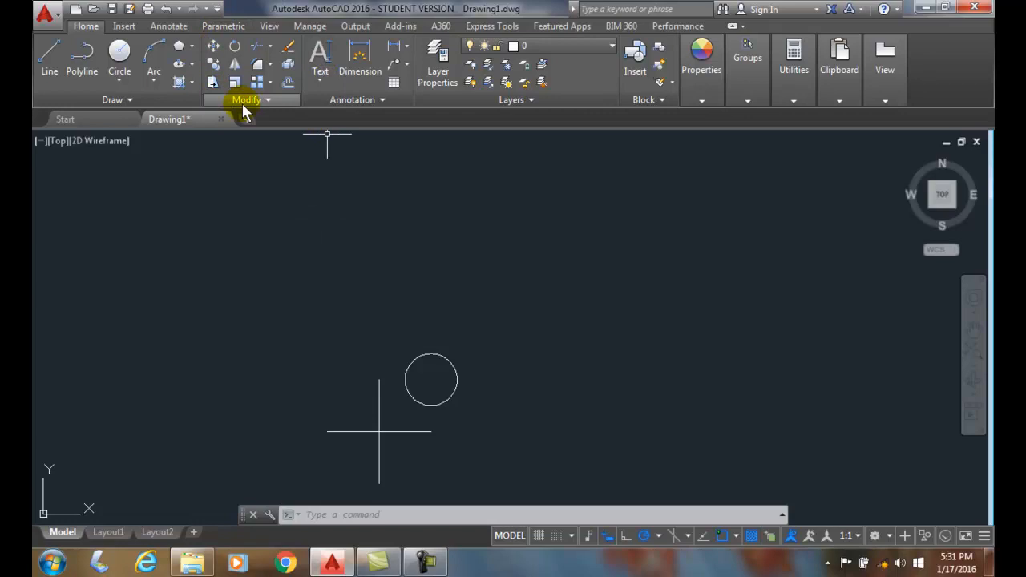
mouse_move(260, 83)
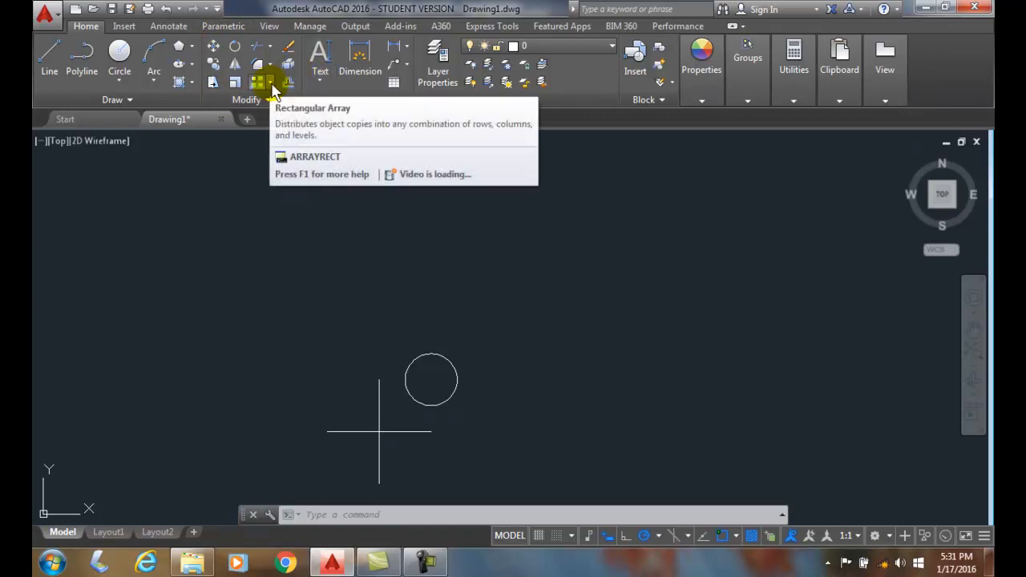
Start ARRAYRECT from the Array flyout and select the circle to copy.
click(288, 83)
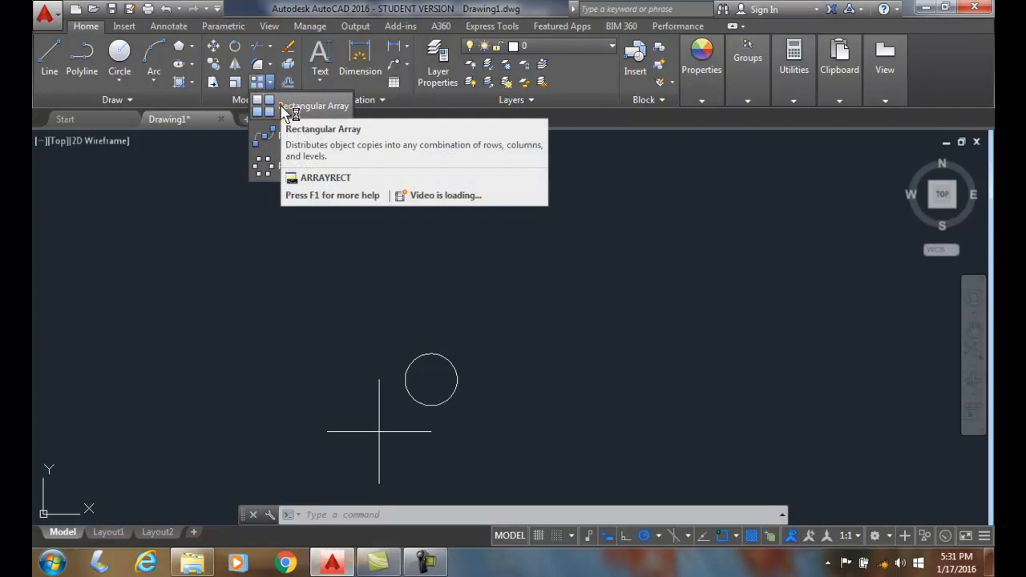
click(258, 105)
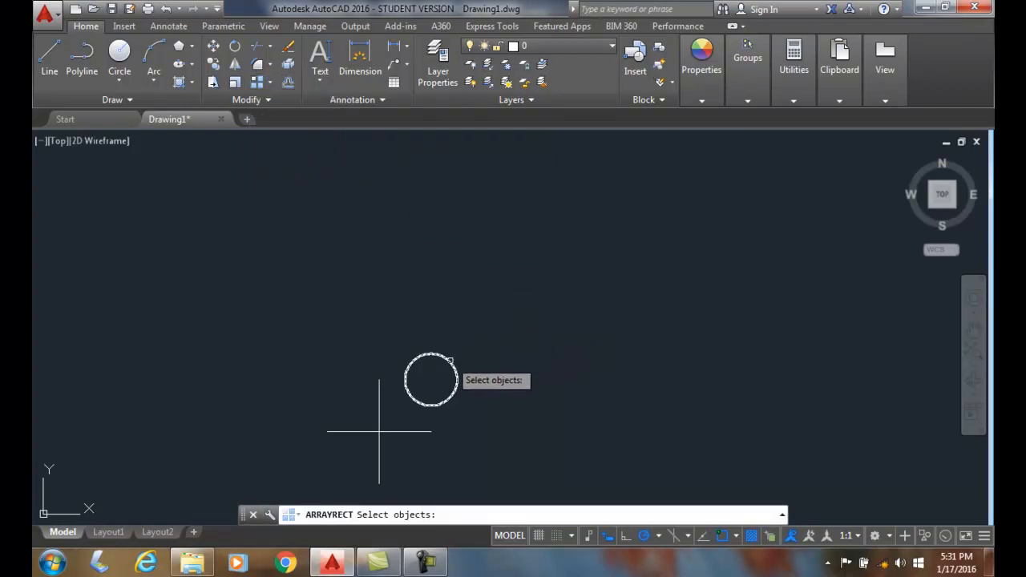
click(431, 378)
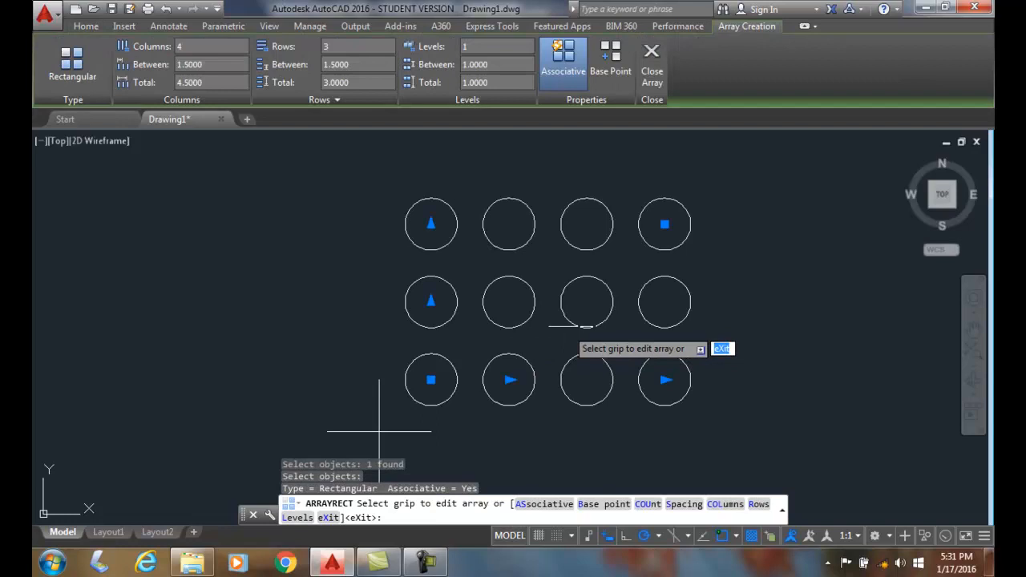
mouse_move(753, 306)
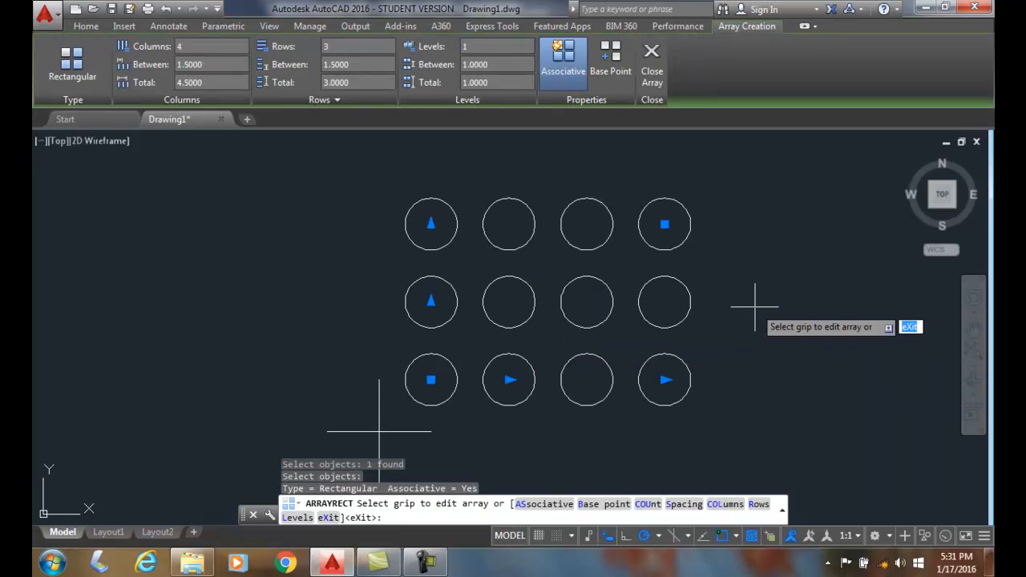
mouse_move(740, 303)
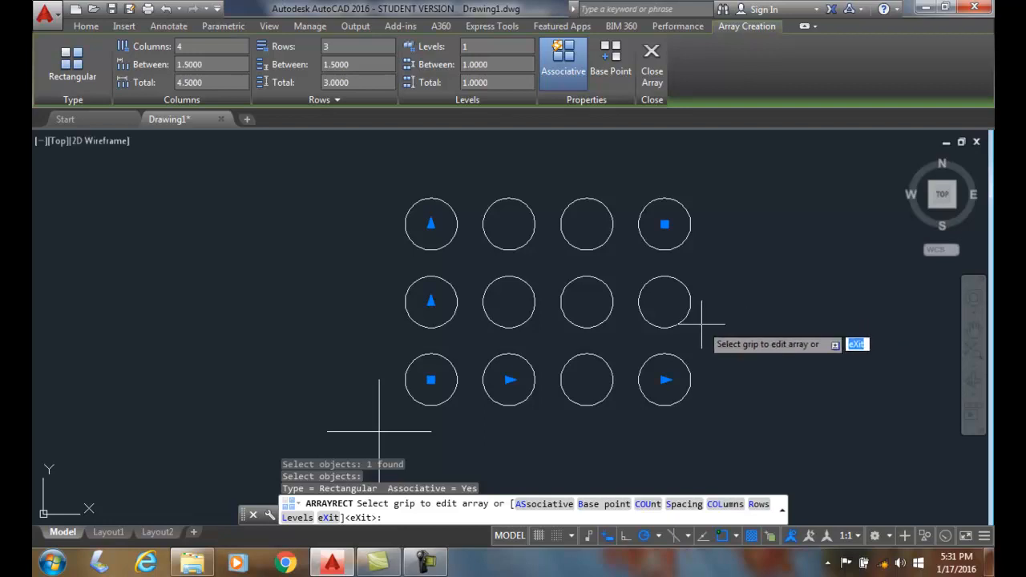
mouse_move(750, 179)
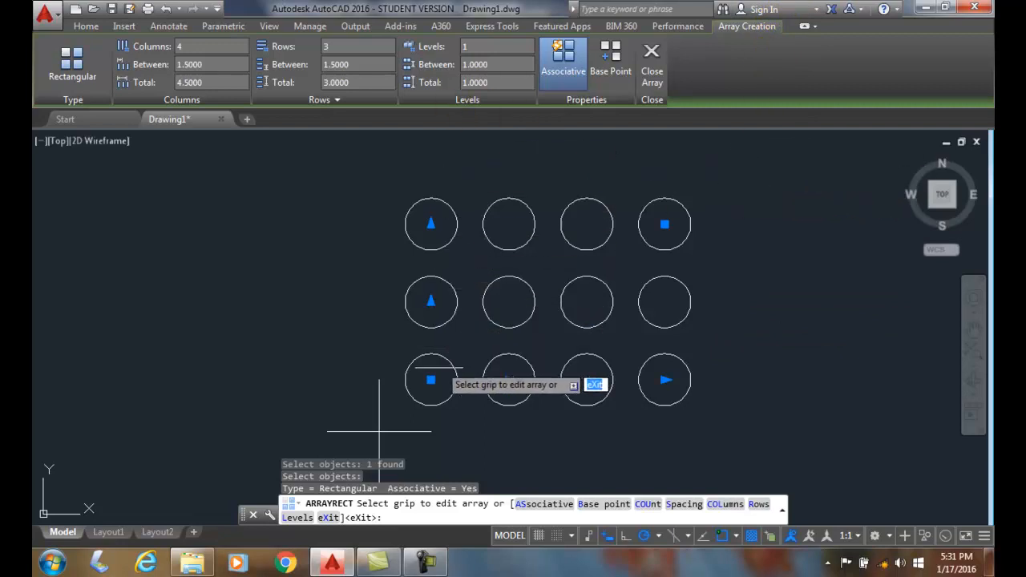
mouse_move(664, 224)
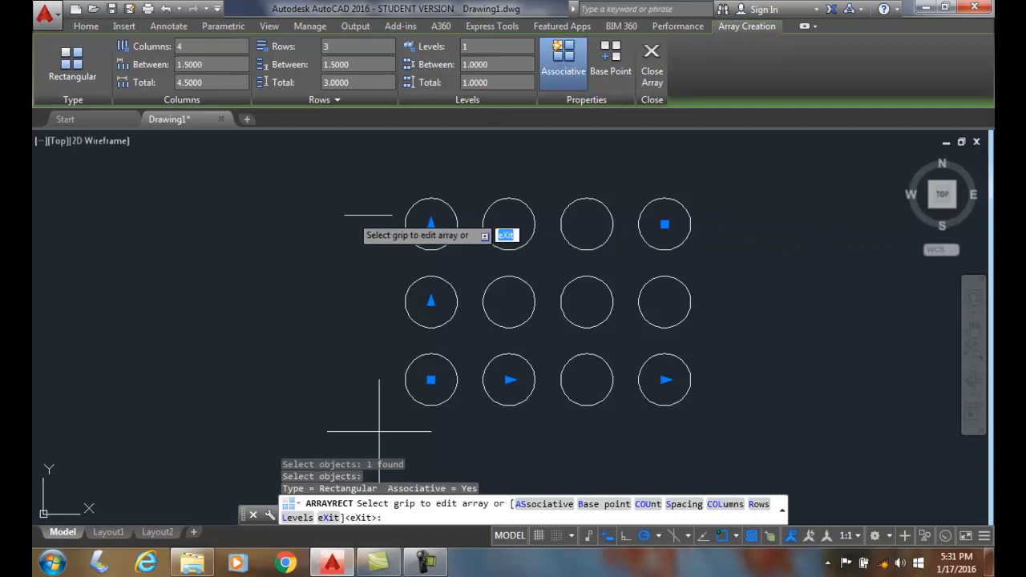
mouse_move(388, 285)
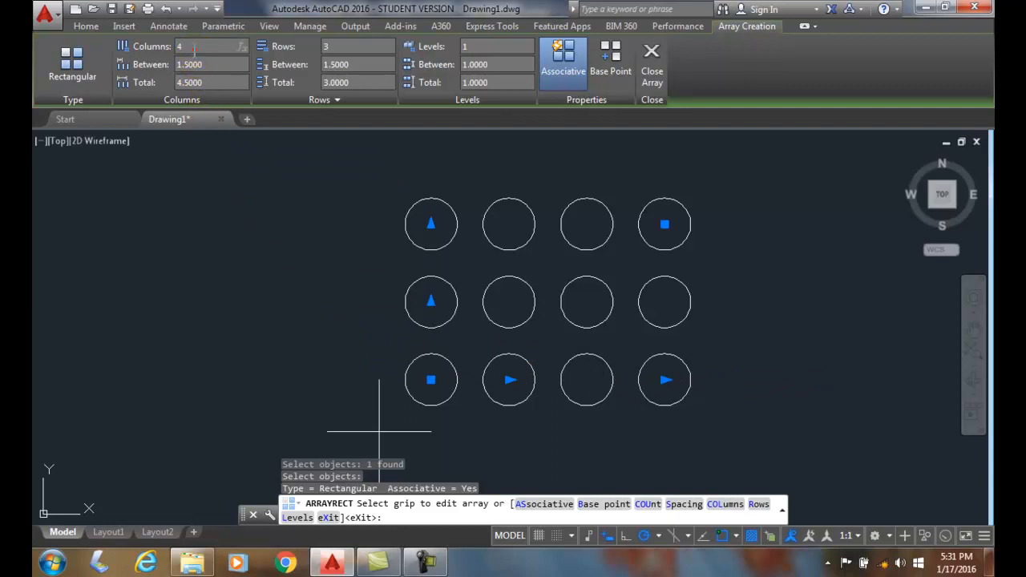
mouse_move(189, 45)
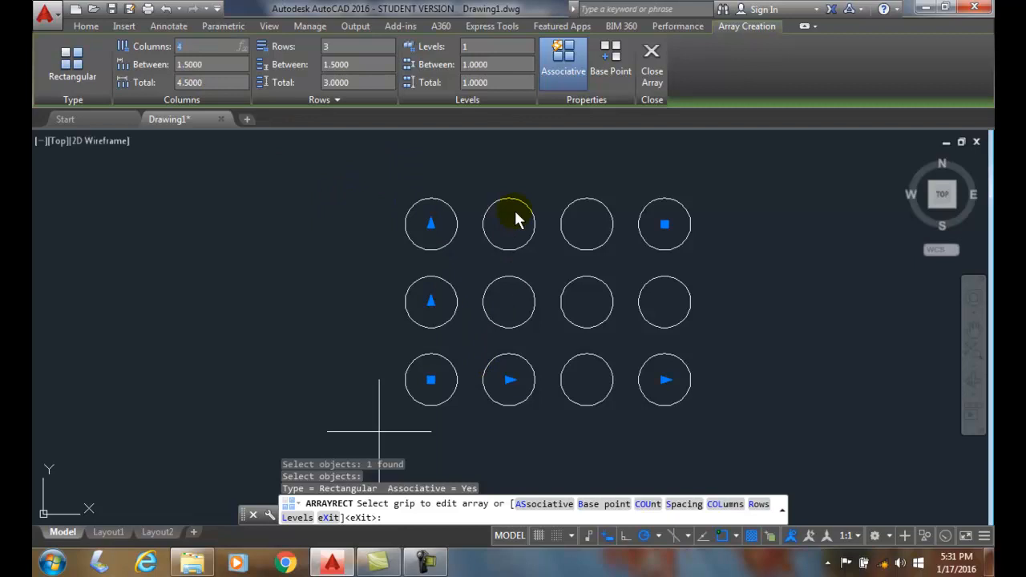
mouse_move(585, 378)
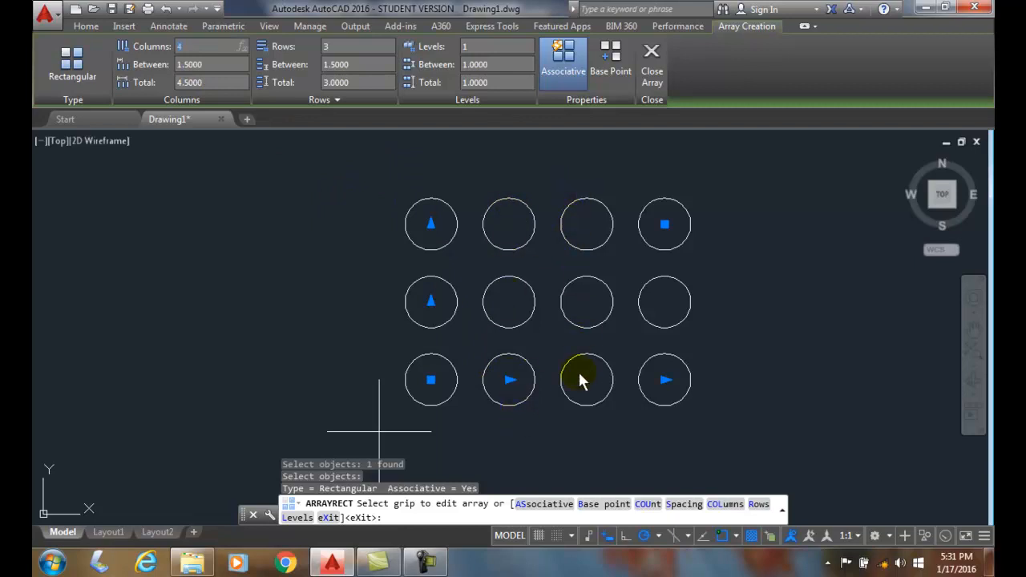
mouse_move(677, 401)
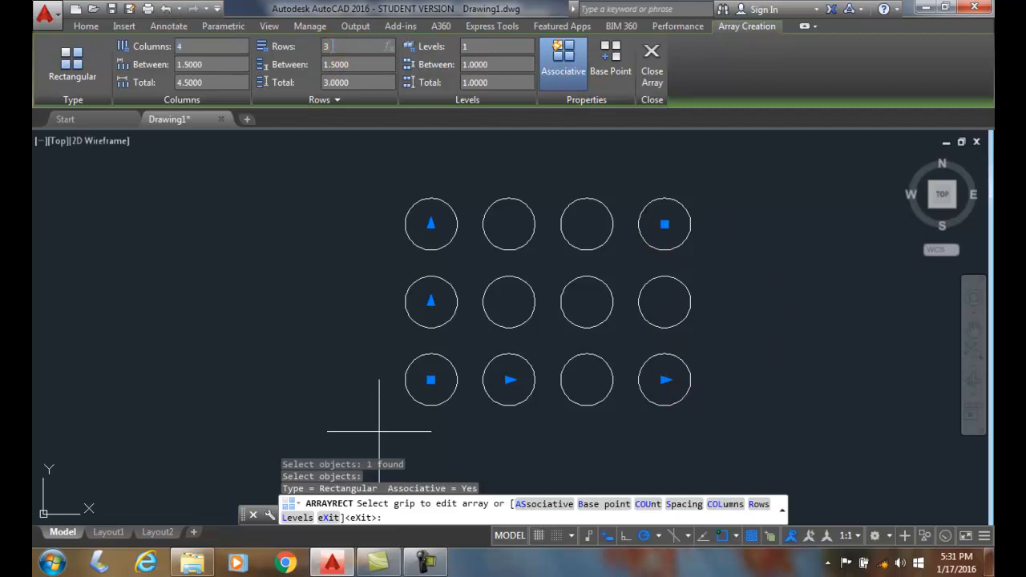
mouse_move(709, 389)
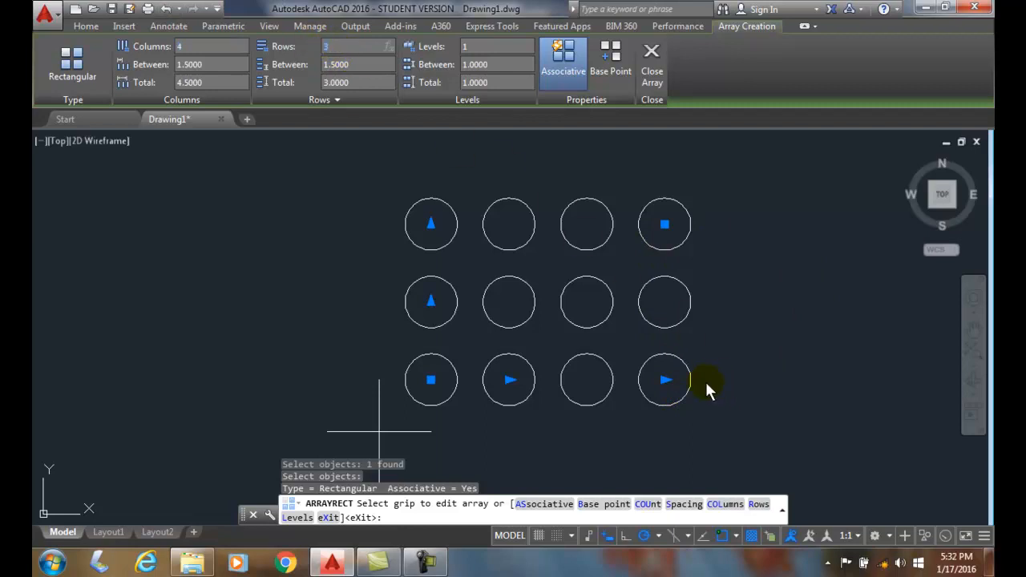
mouse_move(676, 336)
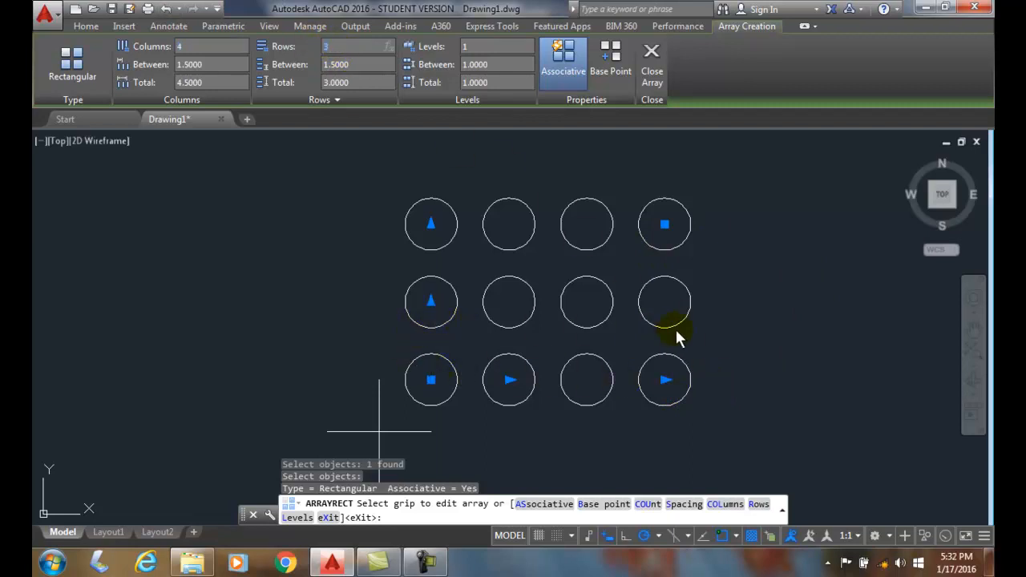
mouse_move(417, 221)
text(4)
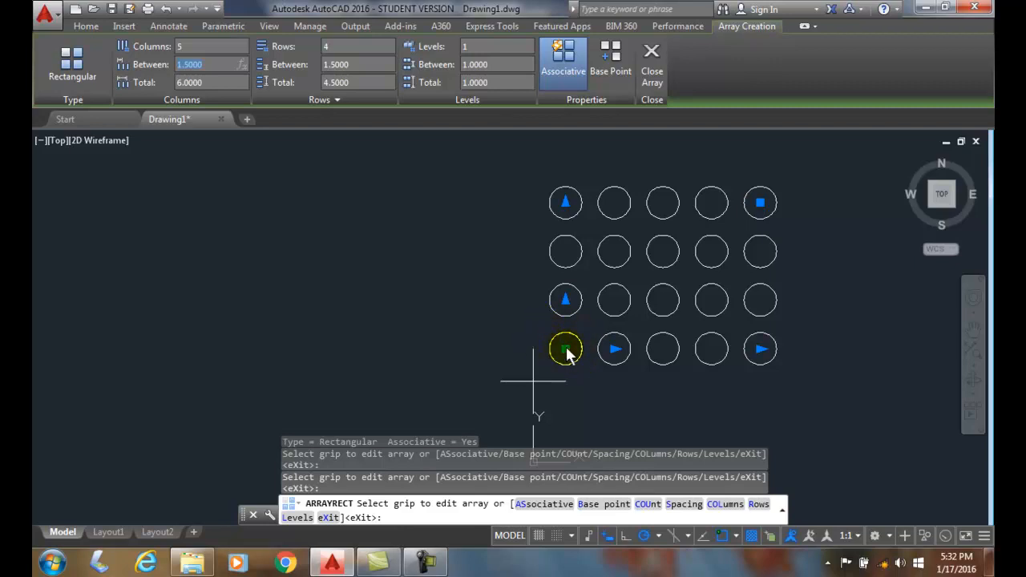
mouse_move(614, 353)
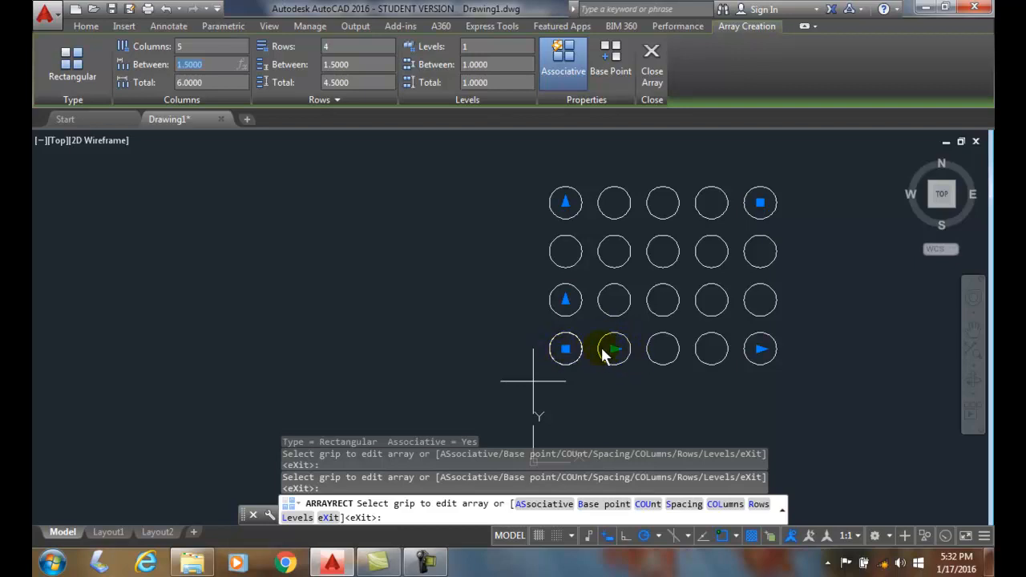
mouse_move(564, 350)
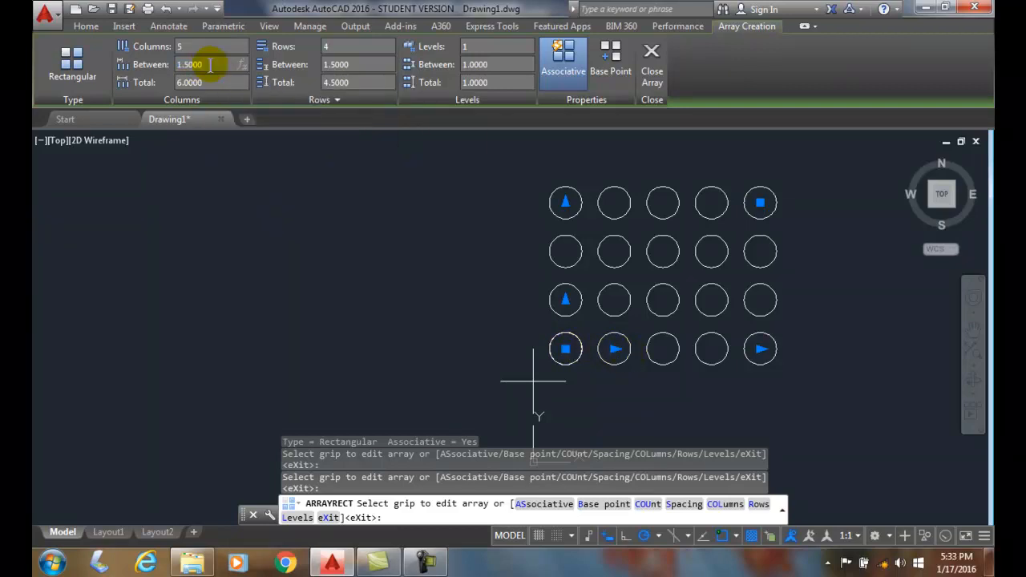
mouse_move(175, 87)
text(2.0000)
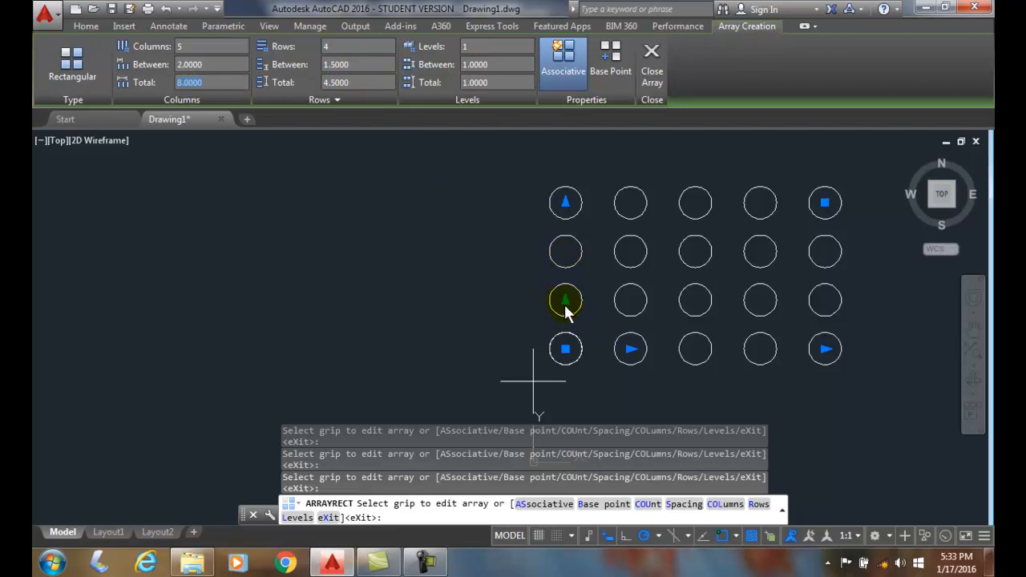
mouse_move(564, 349)
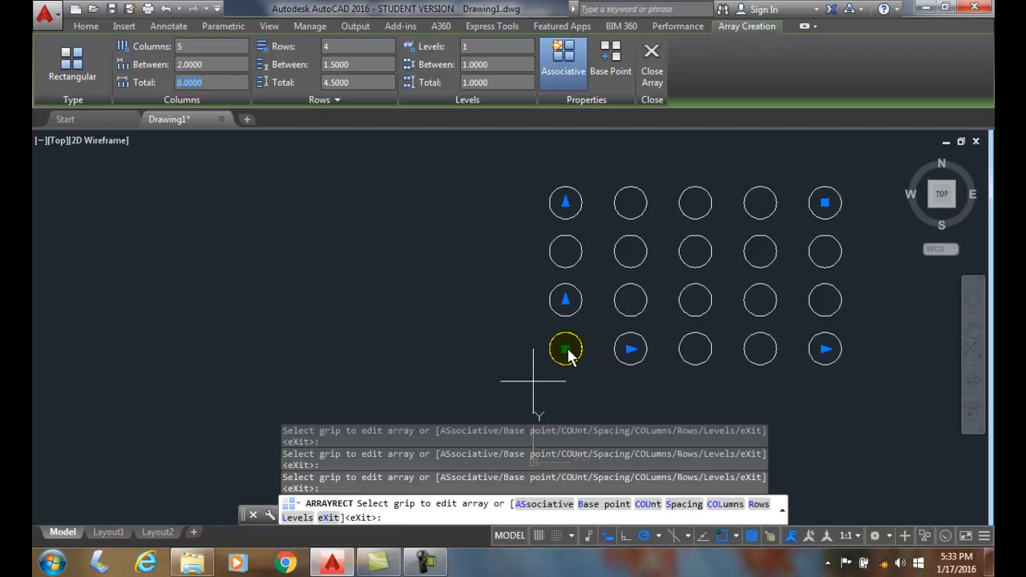
mouse_move(566, 299)
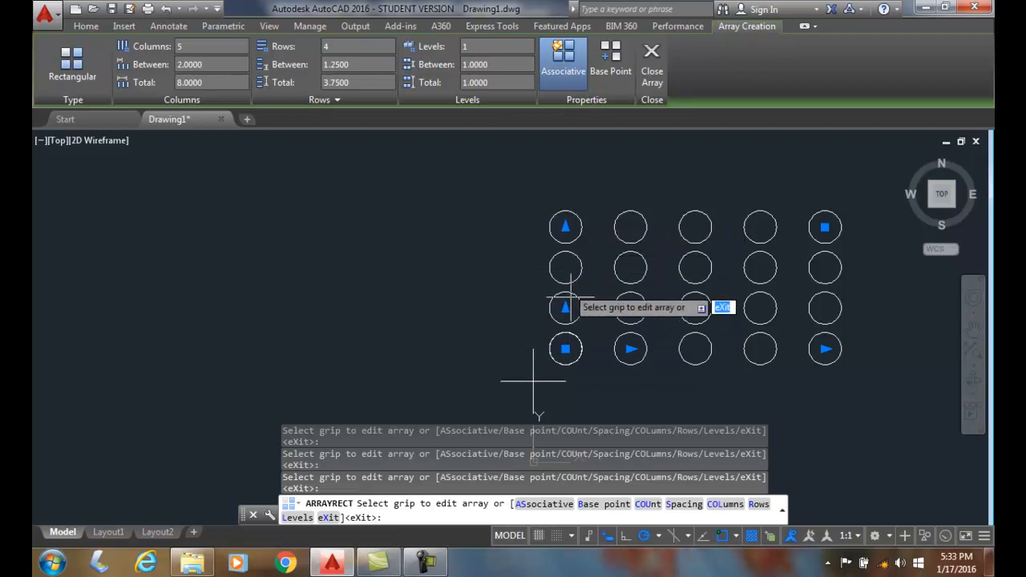
mouse_move(564, 308)
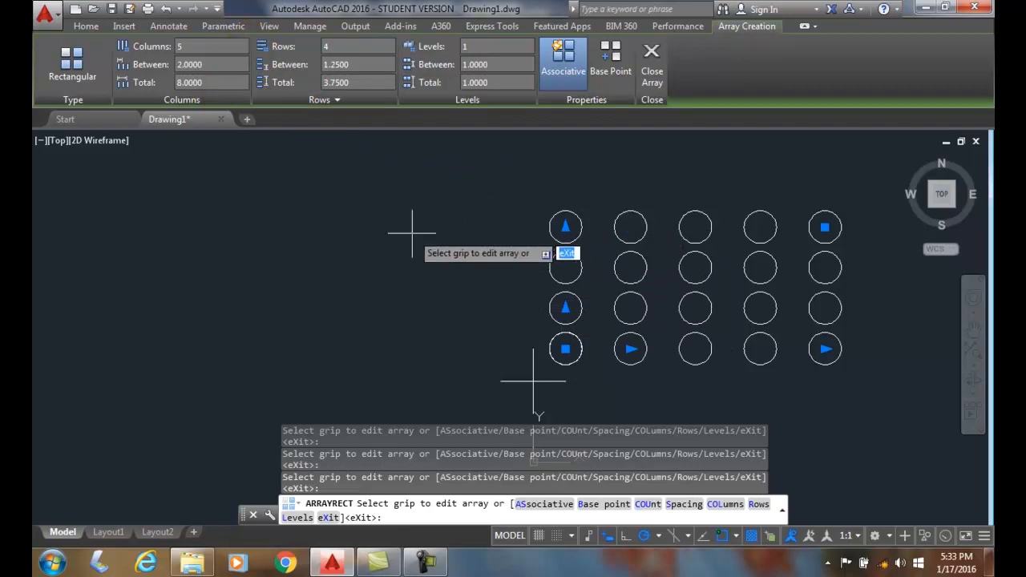
mouse_move(532, 381)
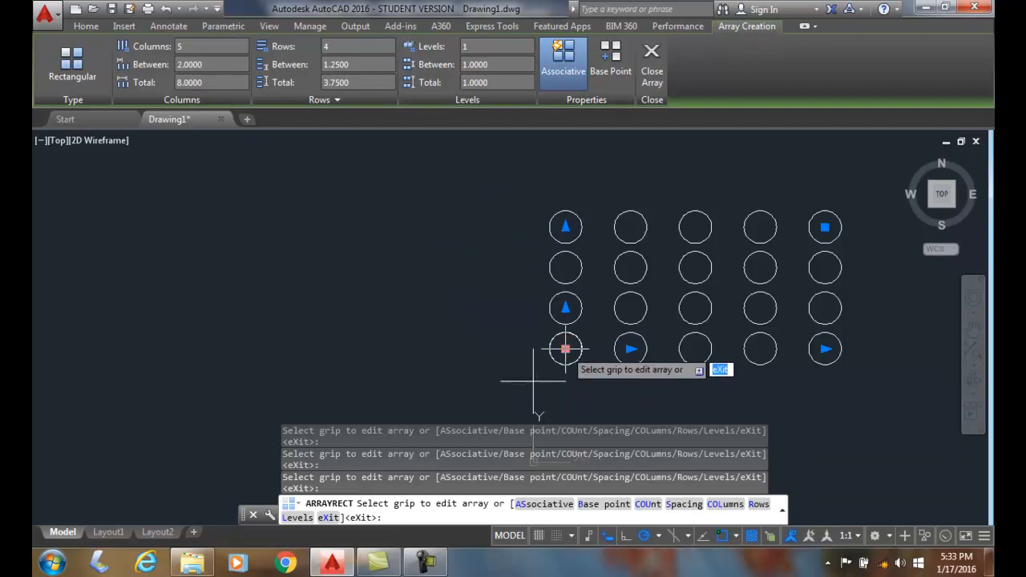
mouse_move(564, 228)
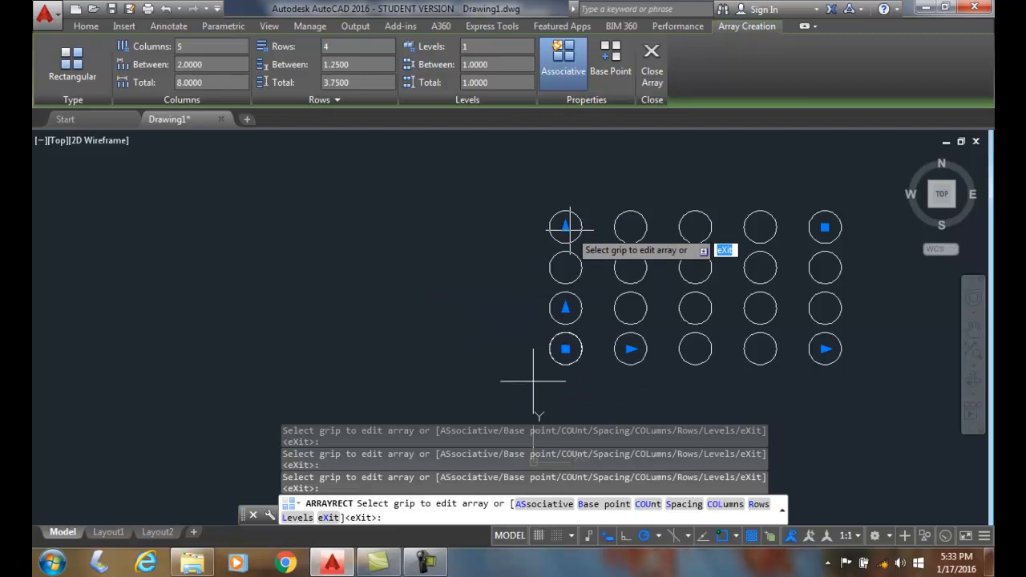
mouse_move(632, 349)
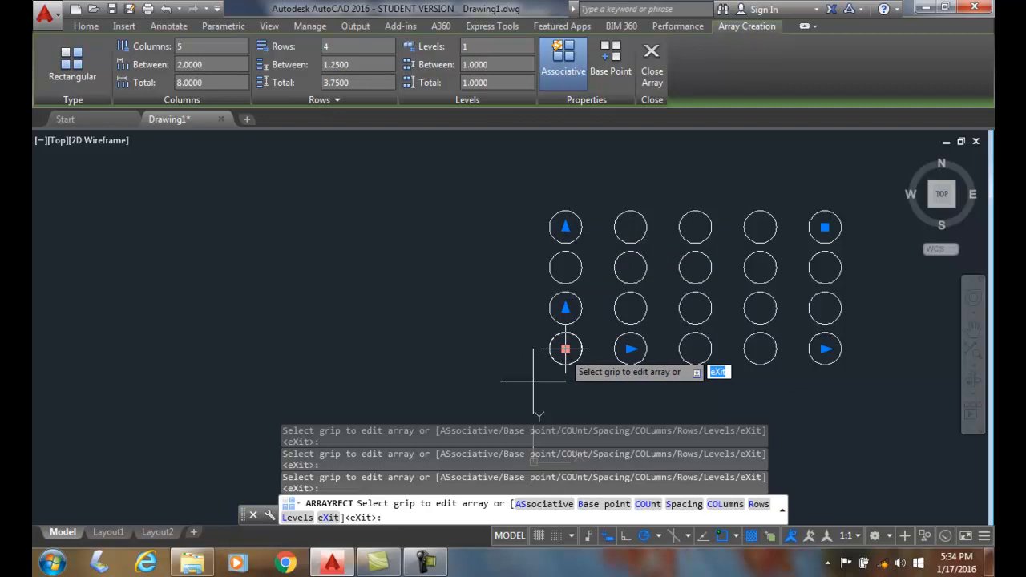
mouse_move(826, 347)
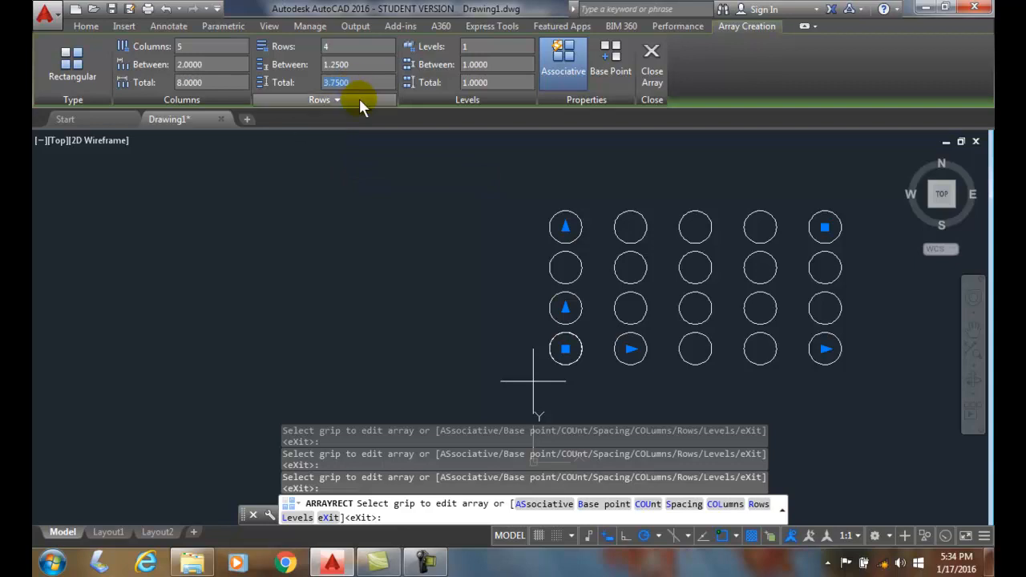
mouse_move(356, 141)
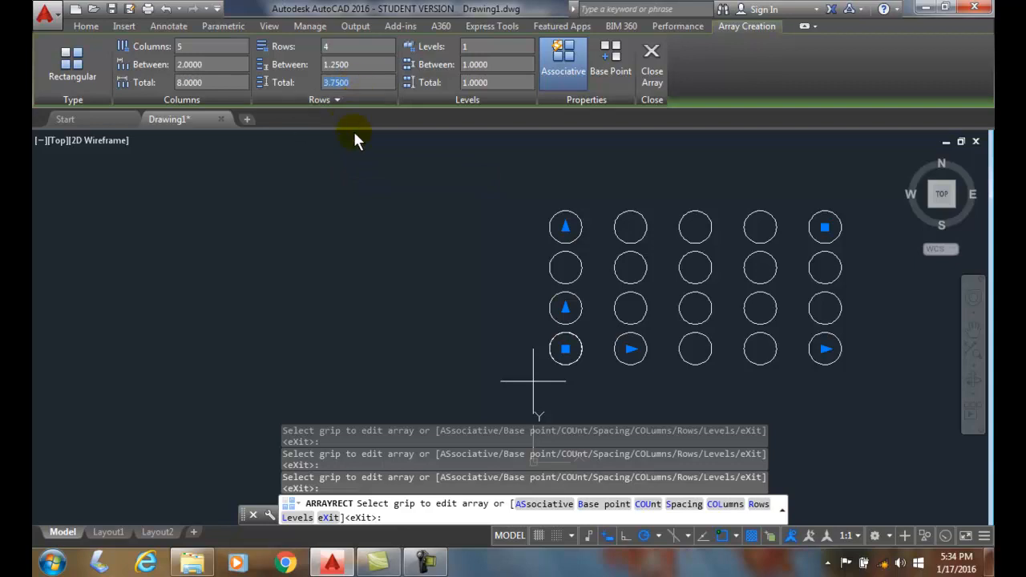
mouse_move(360, 146)
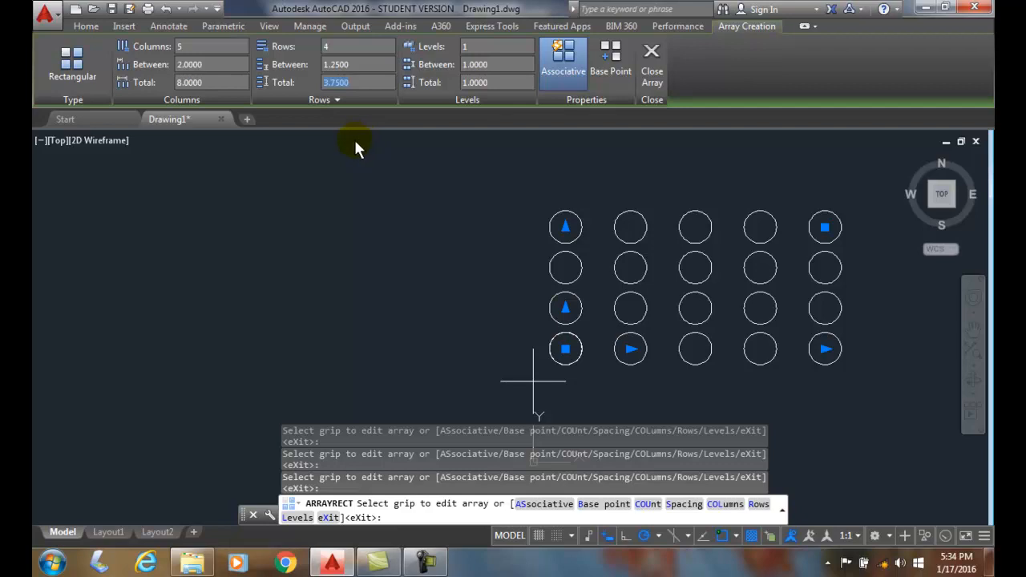
mouse_move(415, 191)
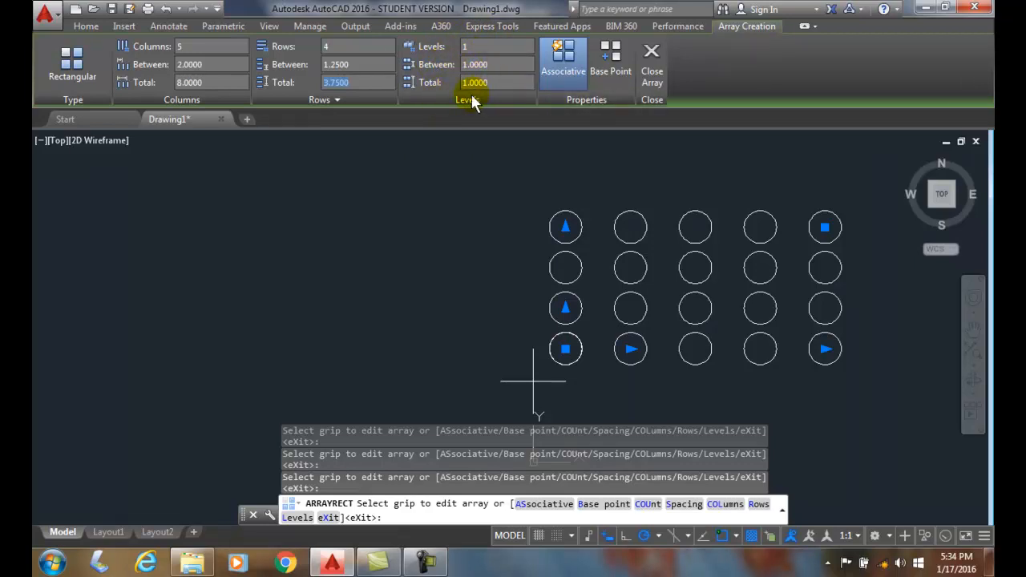
mouse_move(468, 103)
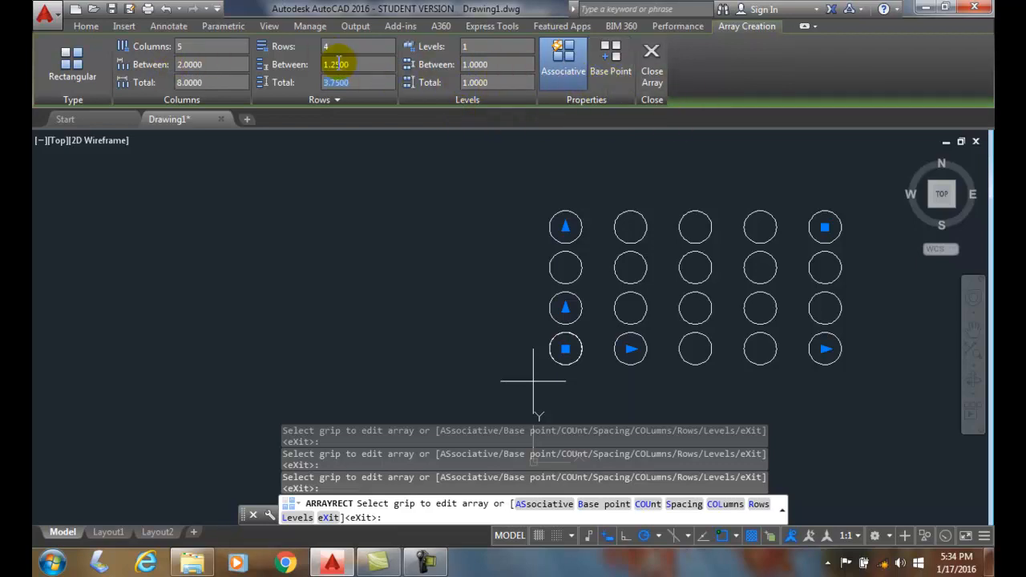
mouse_move(651, 56)
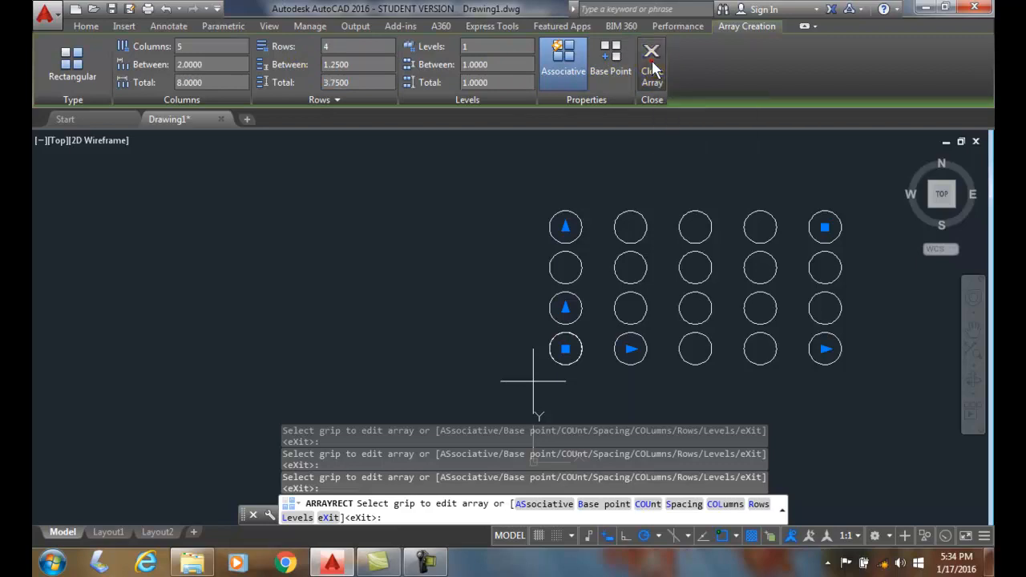
Close the array creation and reselect the circle array for editing.
click(651, 64)
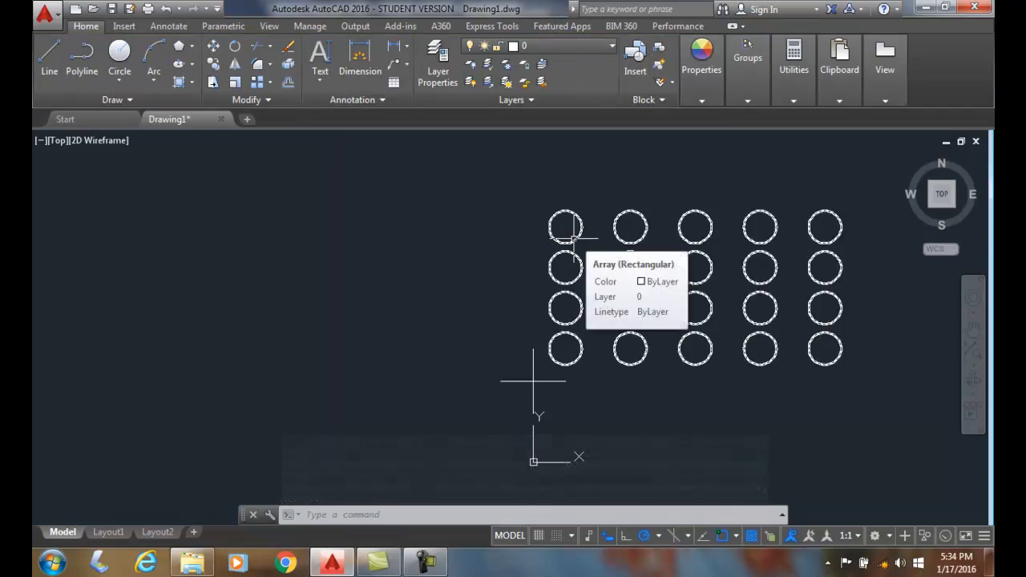
click(564, 226)
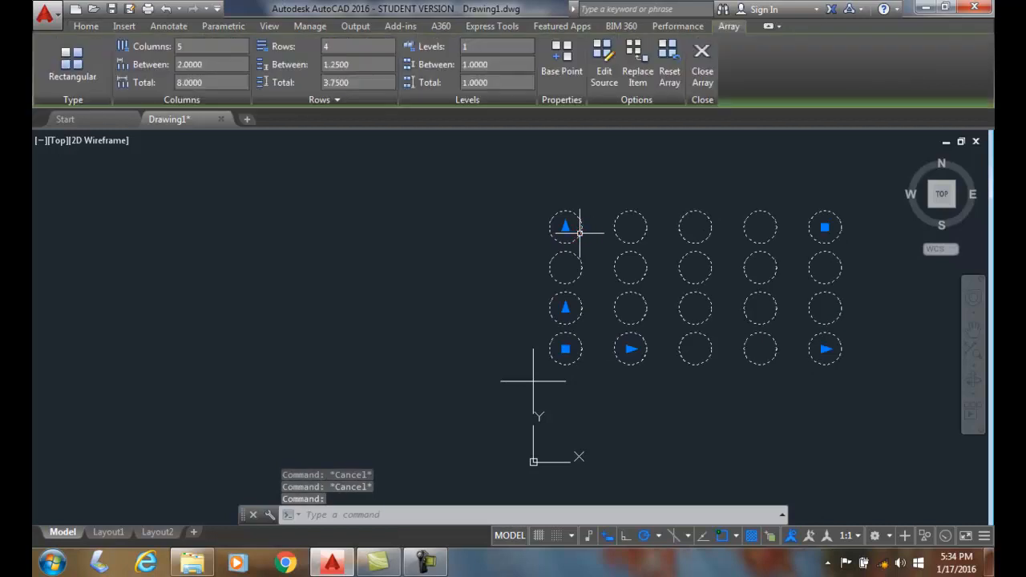
mouse_move(291, 77)
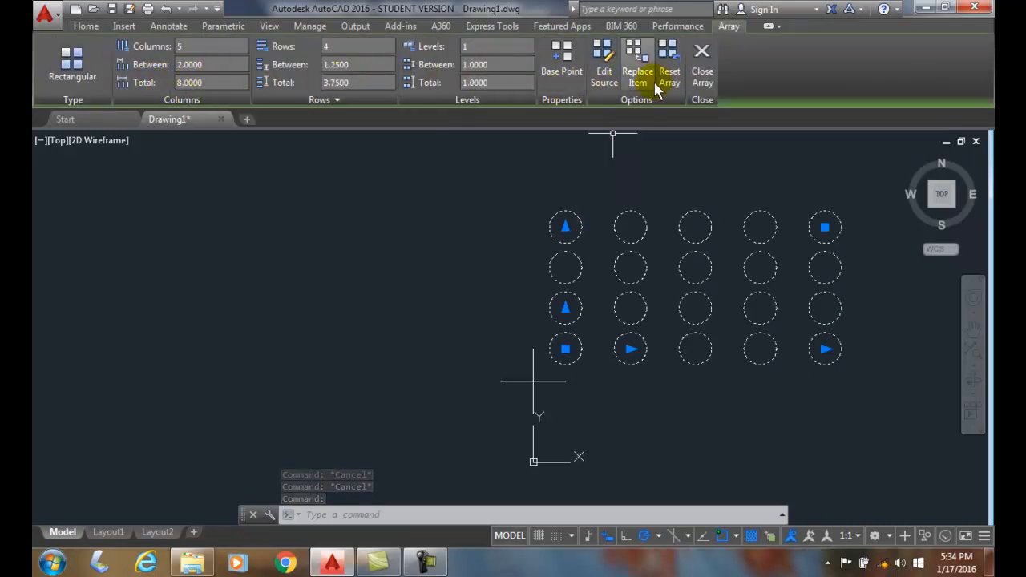
mouse_move(527, 64)
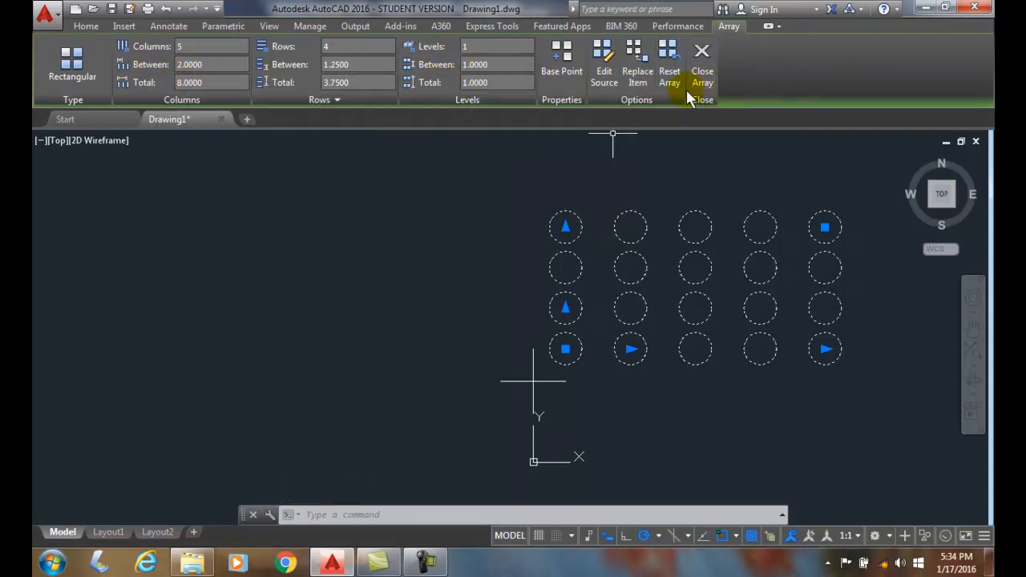
mouse_move(445, 104)
text(3)
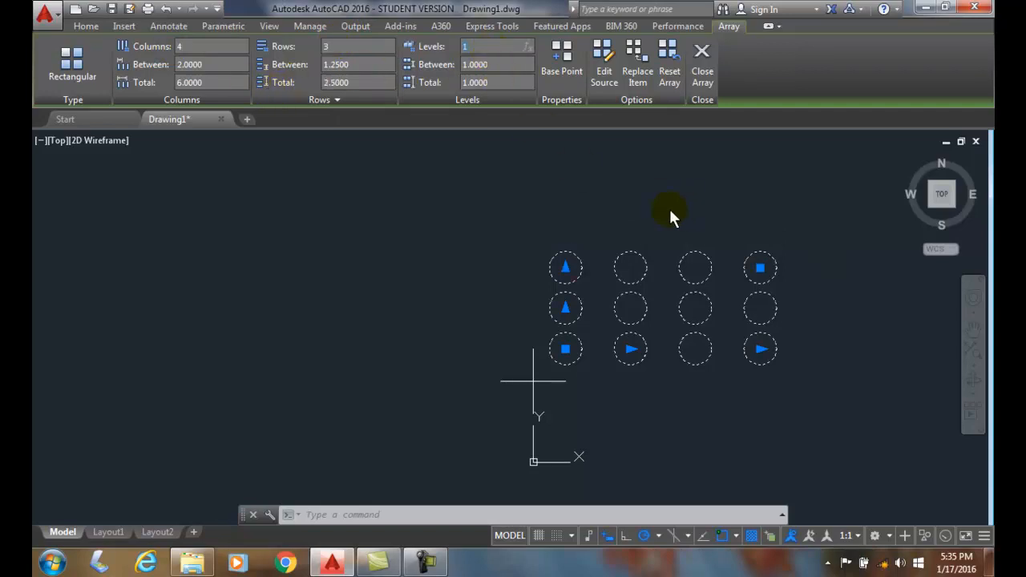
Commit the array as 4 columns by 3 rows and deselect it.
click(702, 70)
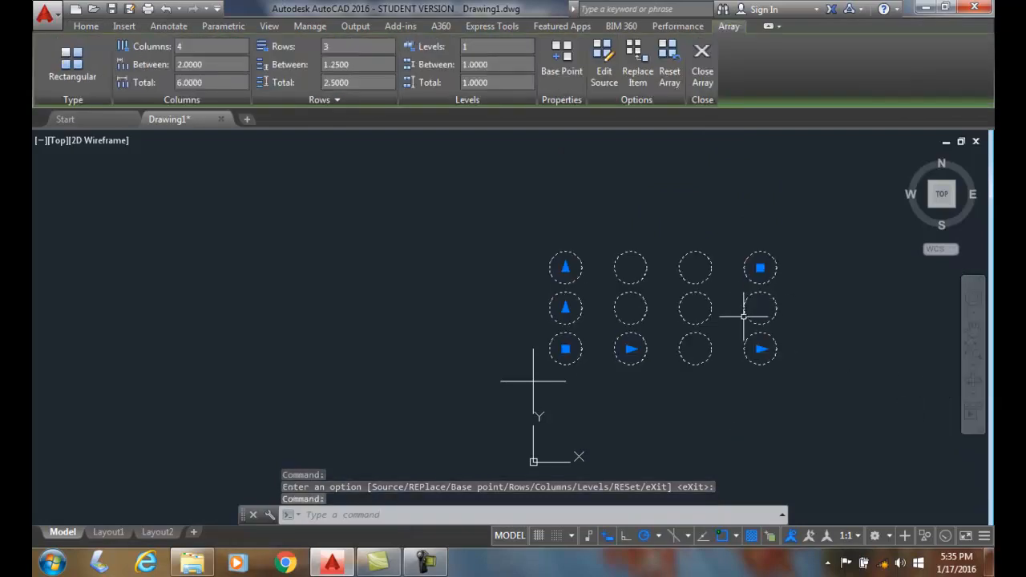
key(Escape)
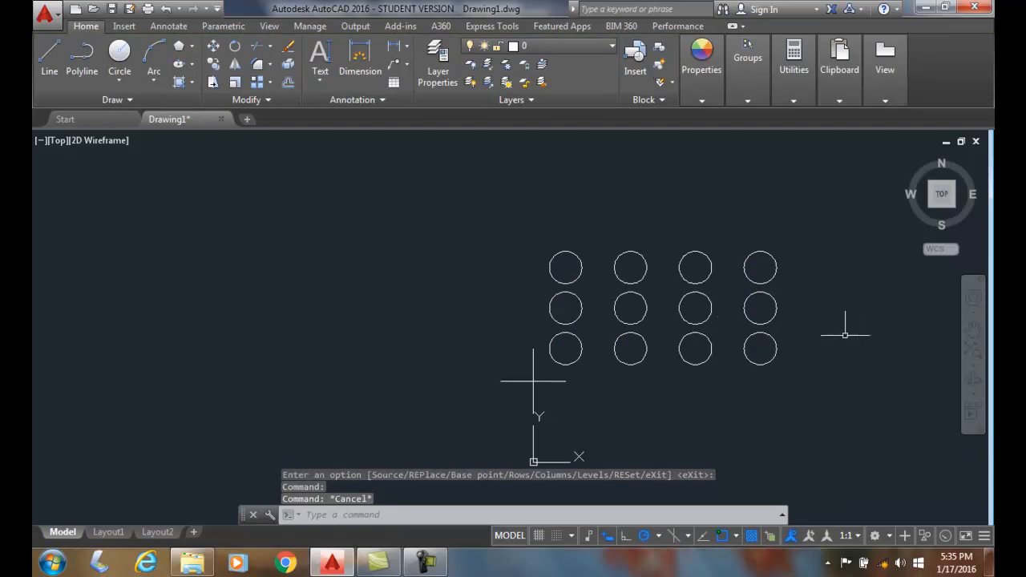
mouse_move(856, 337)
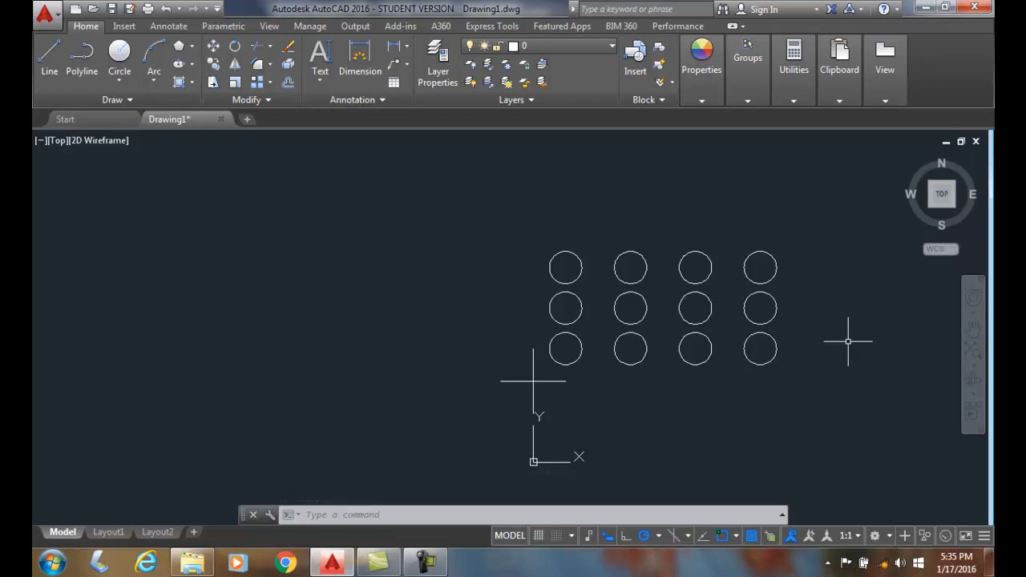
mouse_move(858, 344)
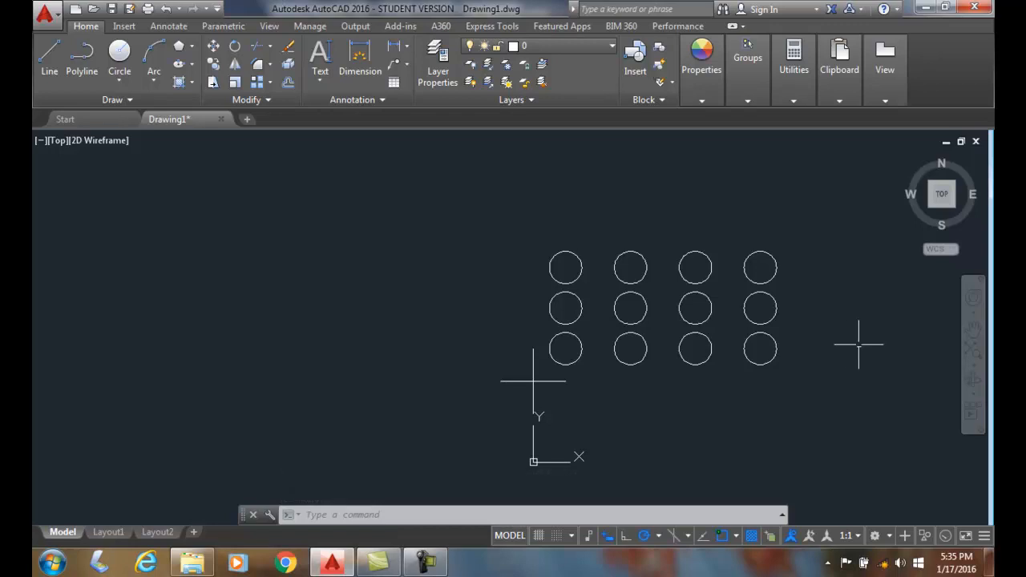
mouse_move(737, 369)
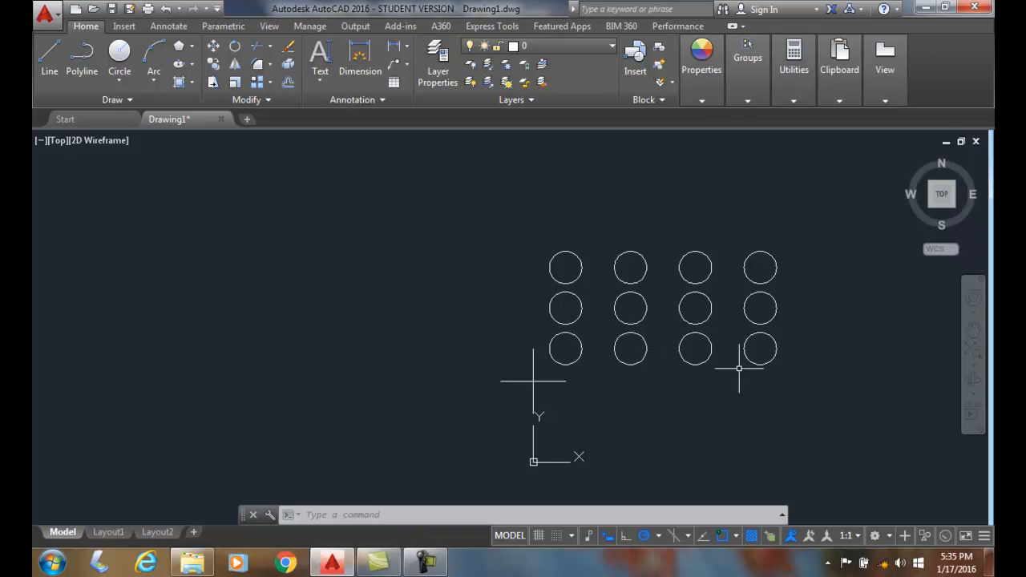
mouse_move(735, 367)
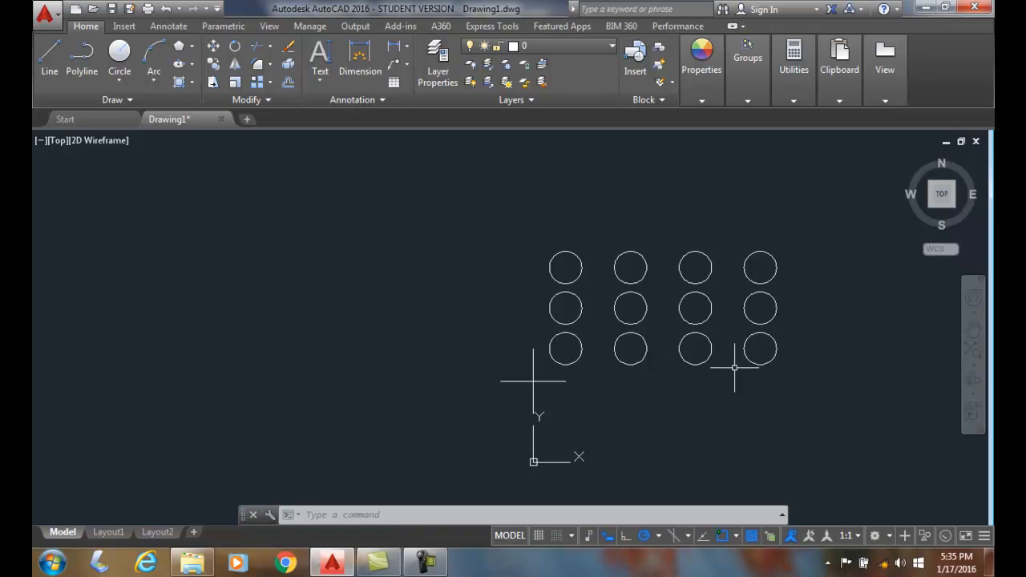